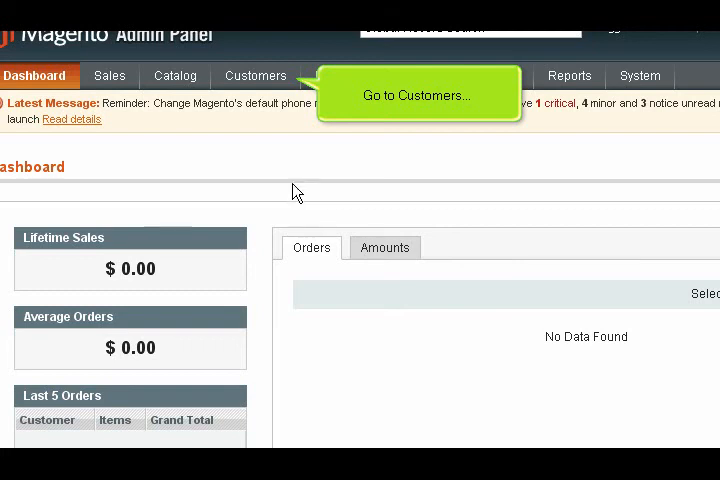
Go to Customers > Customer Groups to see the four existing groups
{"action": "left_click", "coordinate": [256, 76]}
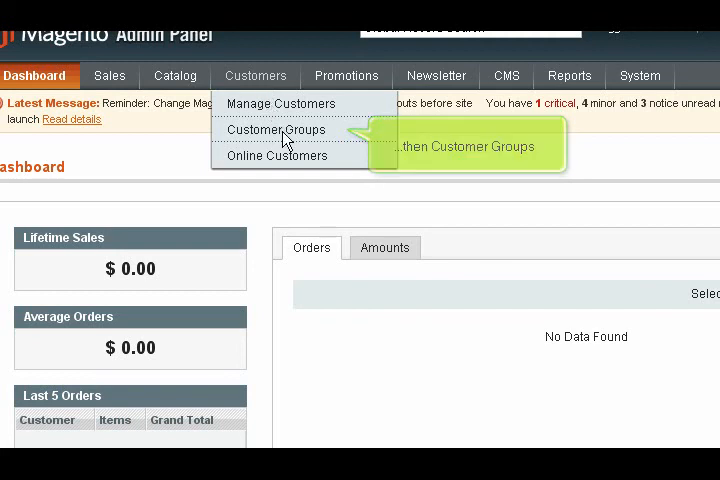
{"action": "left_click", "coordinate": [276, 128]}
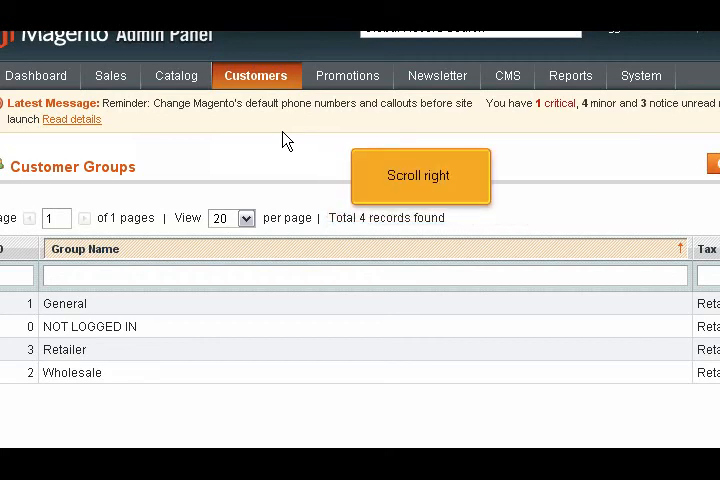
{"action": "scroll", "scroll_direction": "right", "scroll_amount": 3}
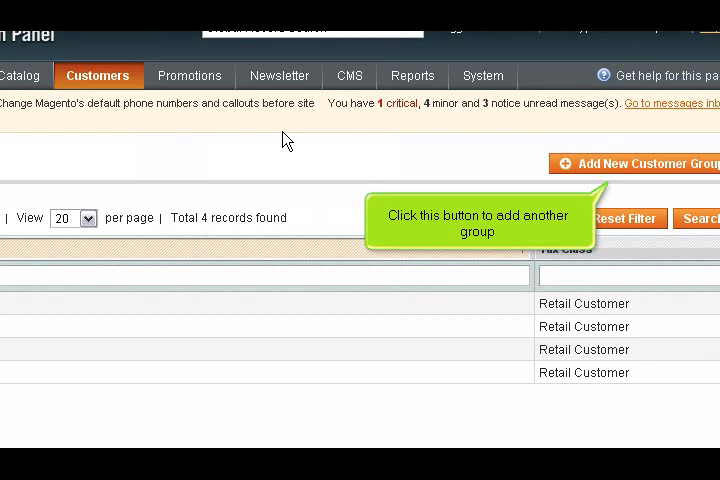
Add a customer group named 'Support' with the Retail Customer tax class and save it
{"action": "left_click", "coordinate": [640, 164]}
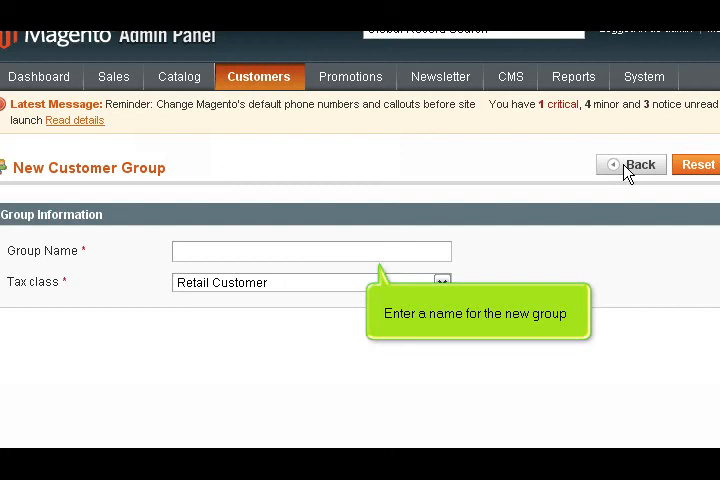
{"action": "type", "text": "Supp"}
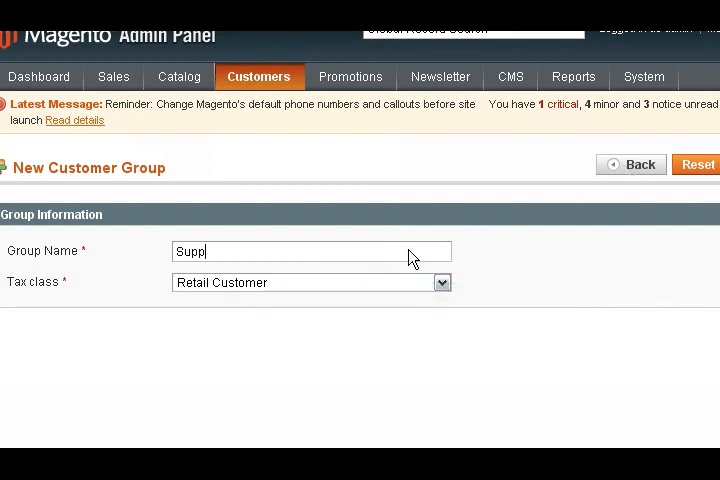
{"action": "type", "text": "ort"}
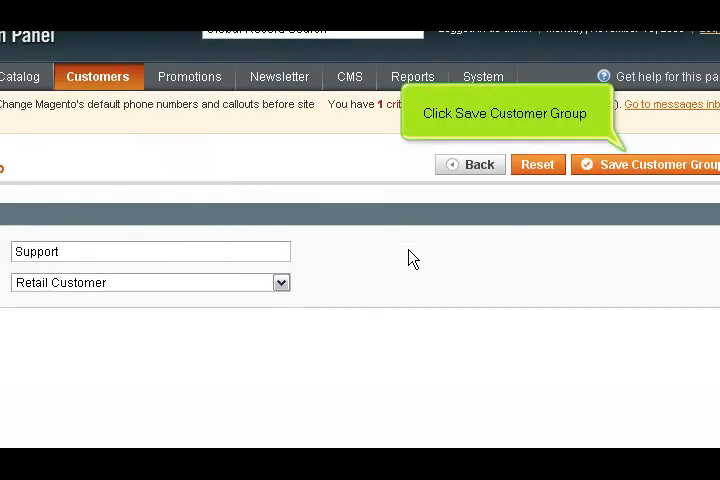
{"action": "mouse_move", "coordinate": [556, 206]}
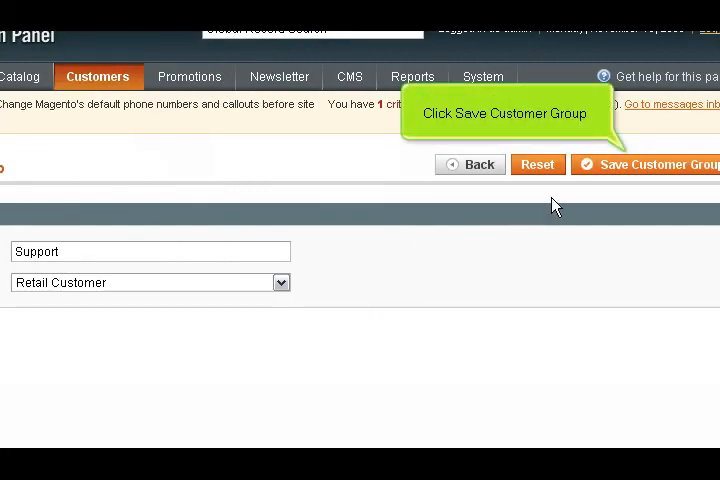
{"action": "left_click", "coordinate": [644, 164]}
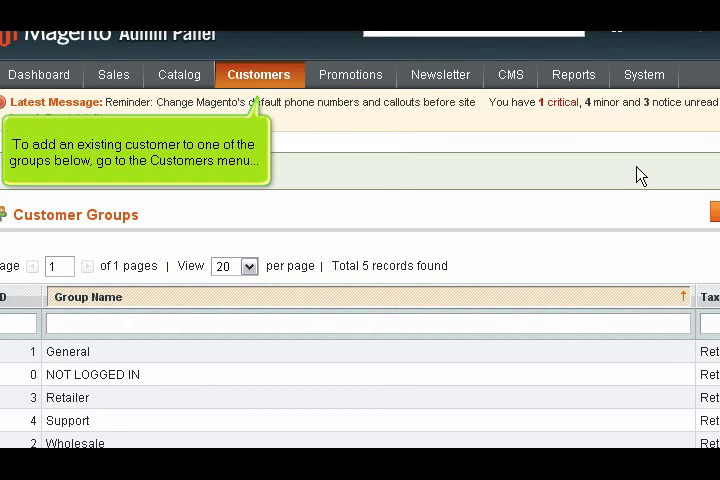
Go to Manage Customers and select John Doe for a bulk change
{"action": "left_click", "coordinate": [260, 74]}
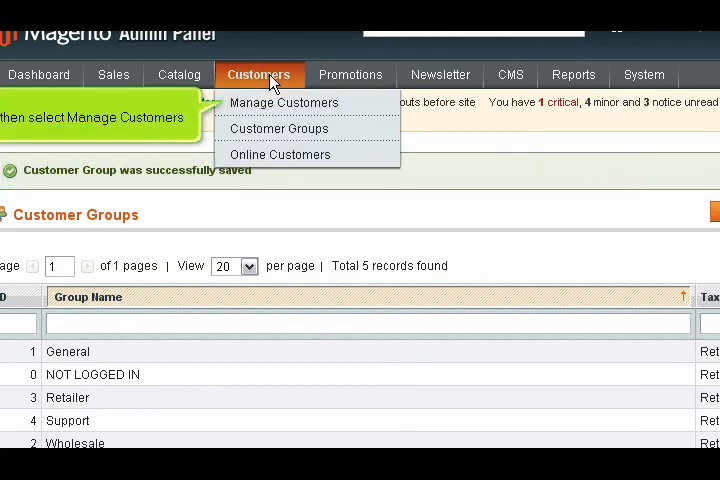
{"action": "left_click", "coordinate": [284, 102]}
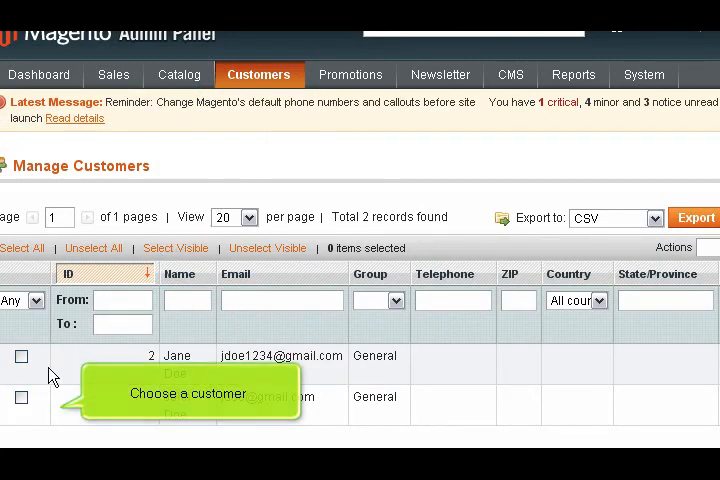
{"action": "left_click", "coordinate": [20, 404]}
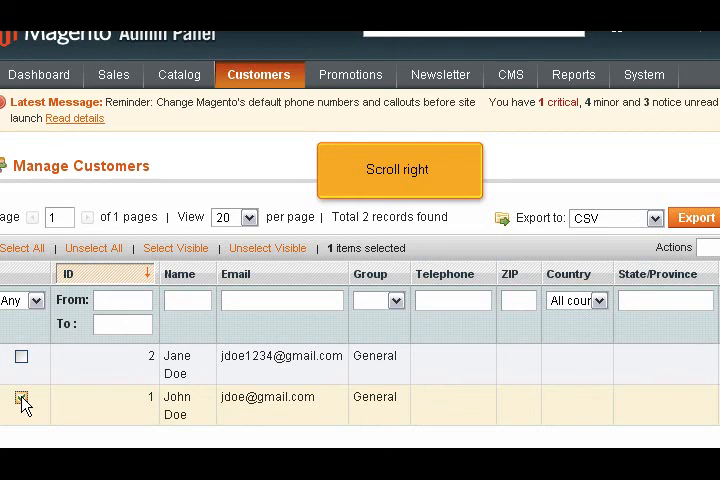
{"action": "scroll", "scroll_direction": "right", "scroll_amount": 3}
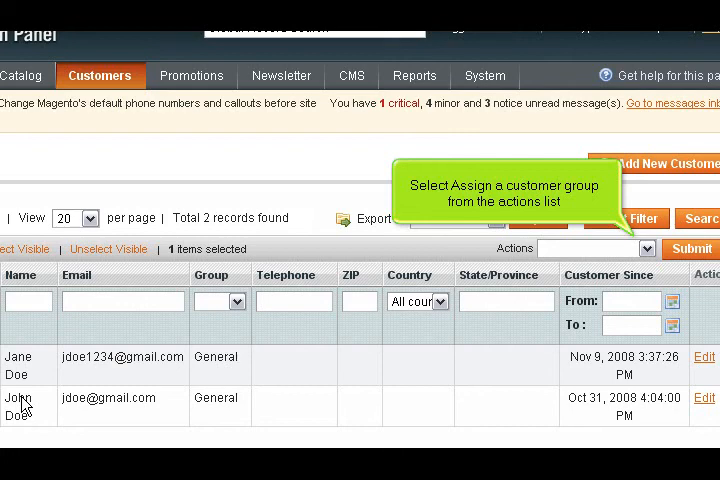
Assign John Doe to the Support group via the Actions dropdown and submit
{"action": "left_click", "coordinate": [596, 248]}
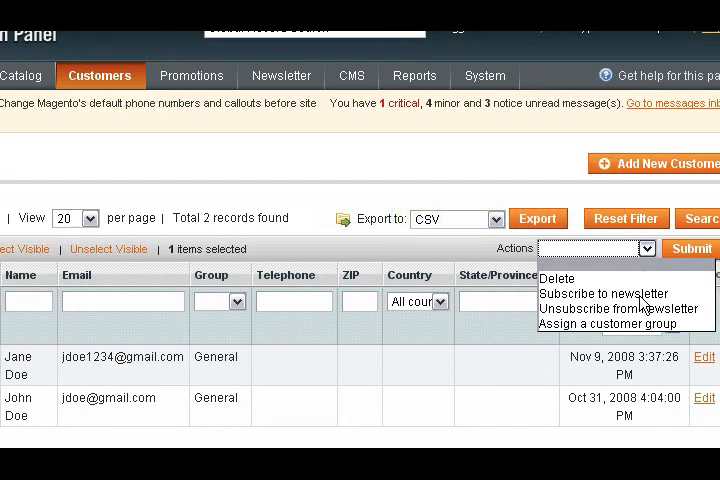
{"action": "left_click", "coordinate": [596, 324]}
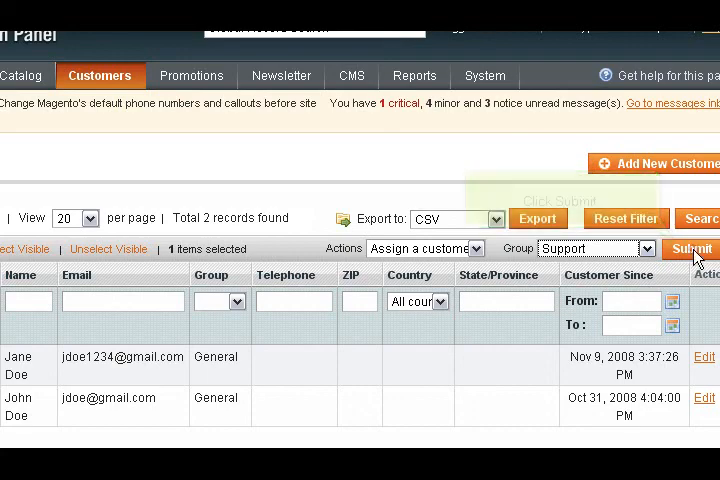
{"action": "left_click", "coordinate": [690, 250]}
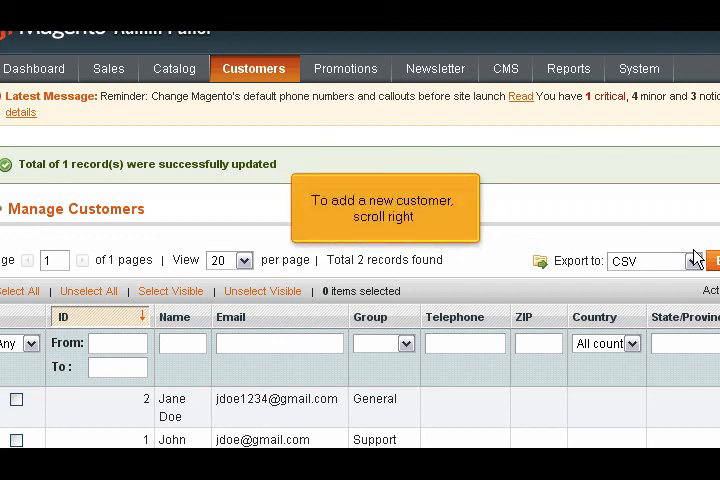
{"action": "scroll", "scroll_direction": "right", "scroll_amount": 3}
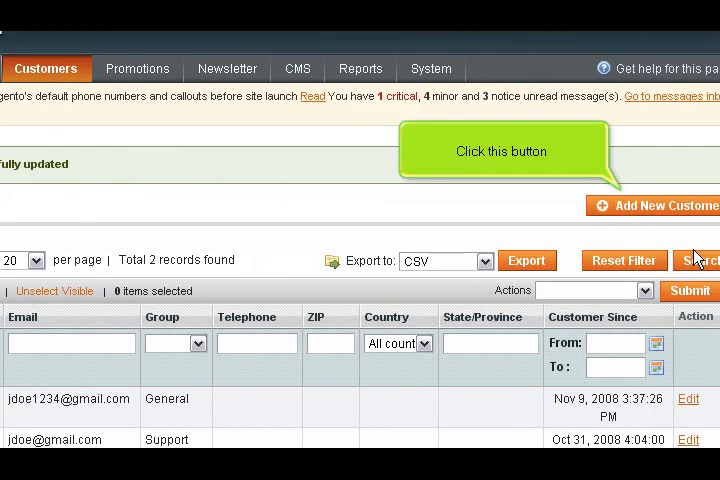
{"action": "mouse_move", "coordinate": [656, 228]}
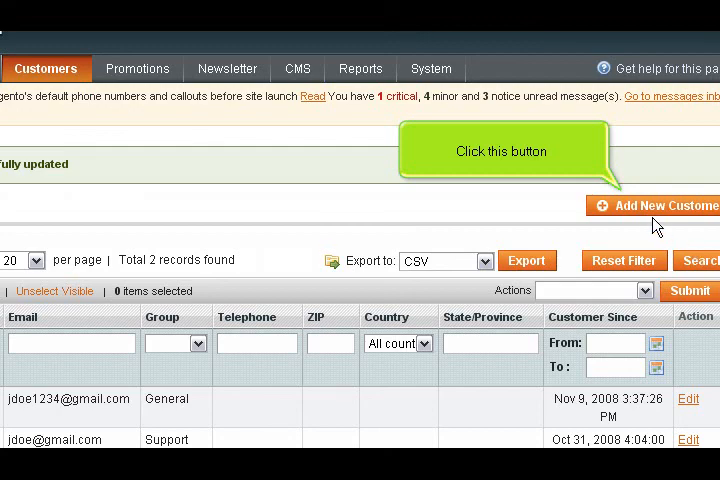
{"action": "left_click", "coordinate": [648, 206]}
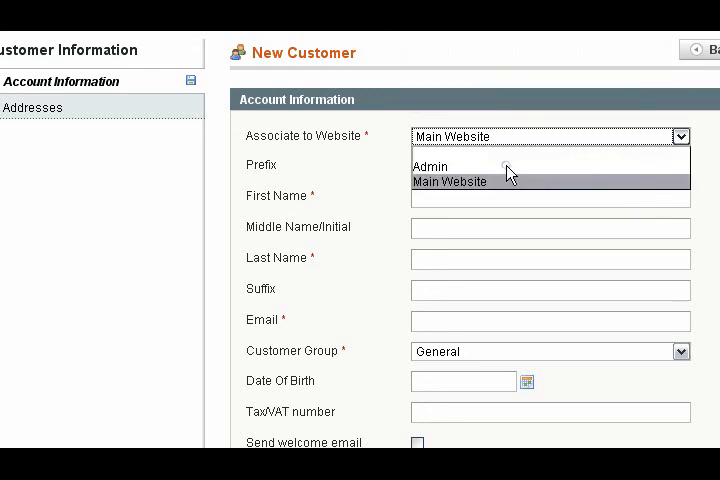
{"action": "left_click", "coordinate": [430, 166]}
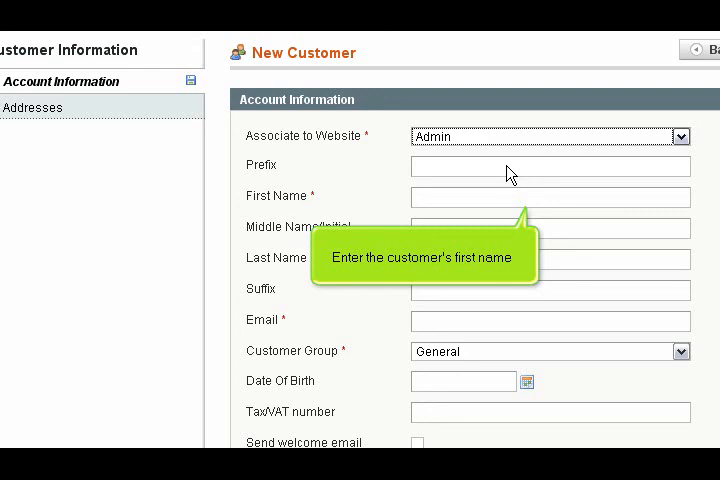
{"action": "type", "text": "J"}
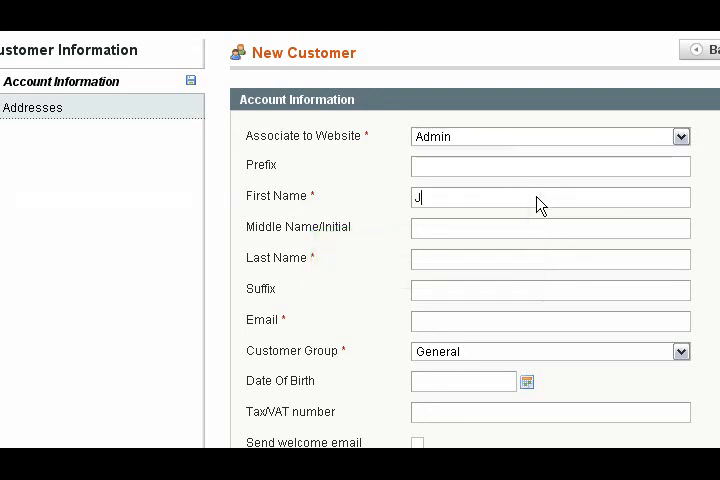
{"action": "type", "text": "im"}
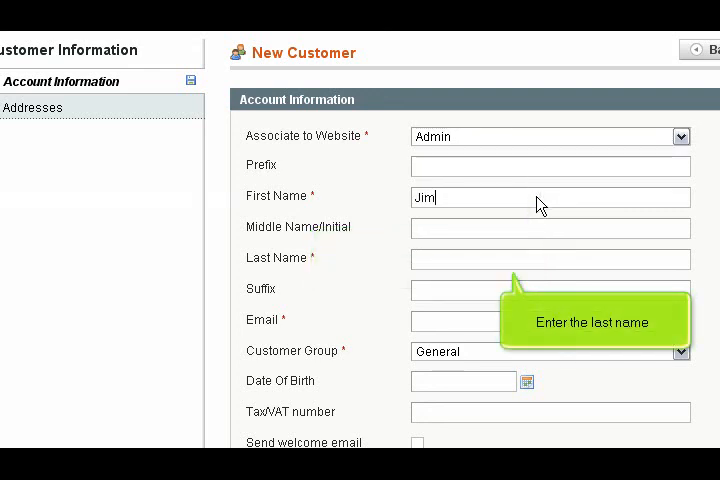
{"action": "type", "text": "Do"}
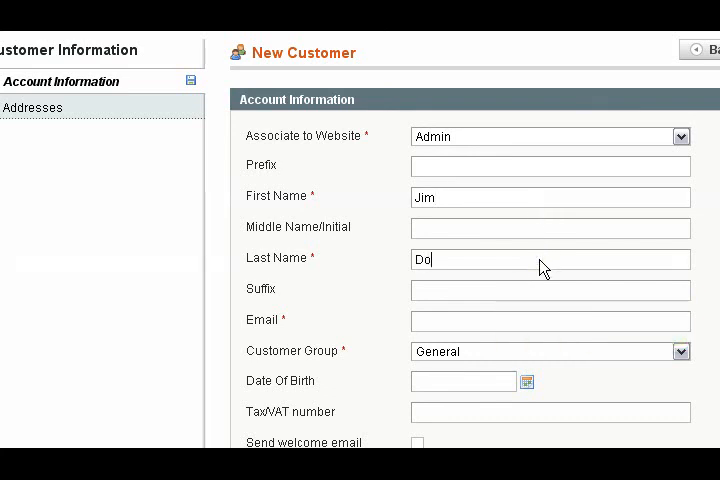
{"action": "type", "text": "e"}
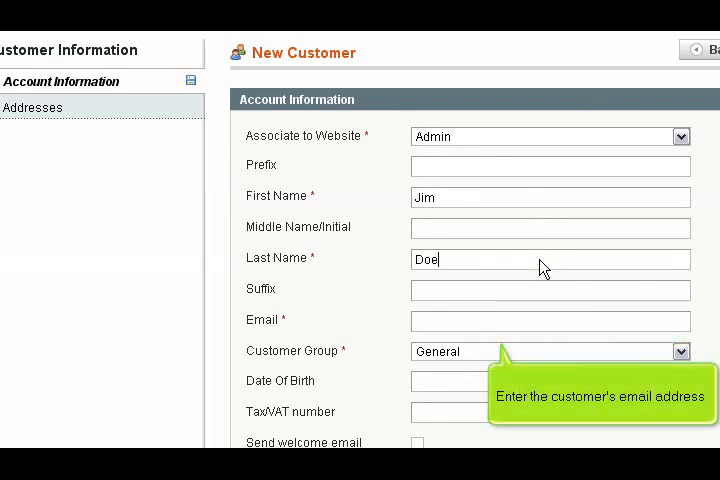
{"action": "mouse_move", "coordinate": [540, 292]}
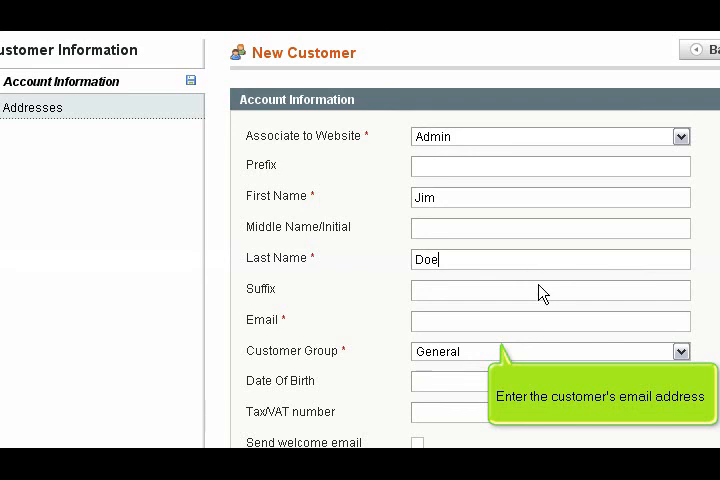
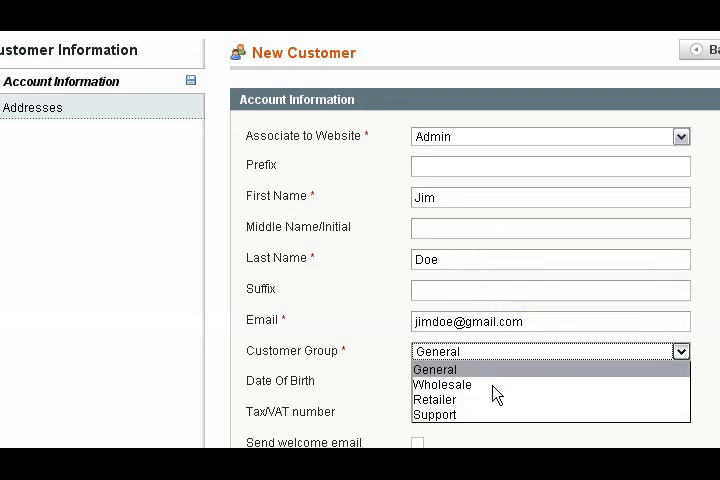
{"action": "left_click", "coordinate": [444, 384]}
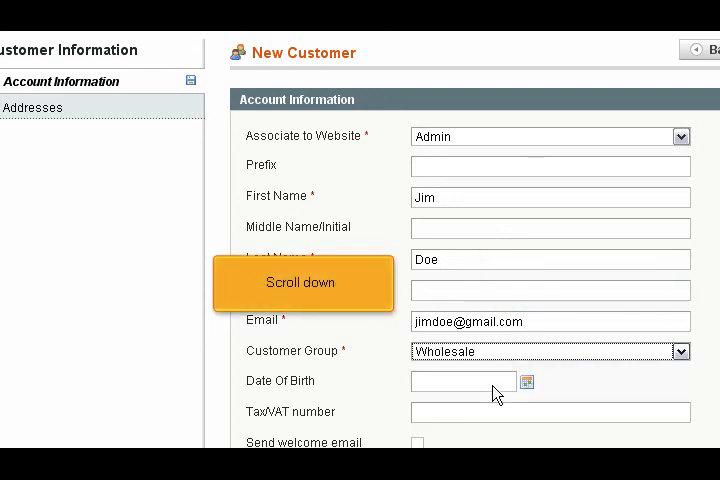
{"action": "scroll", "scroll_direction": "down", "scroll_amount": 3}
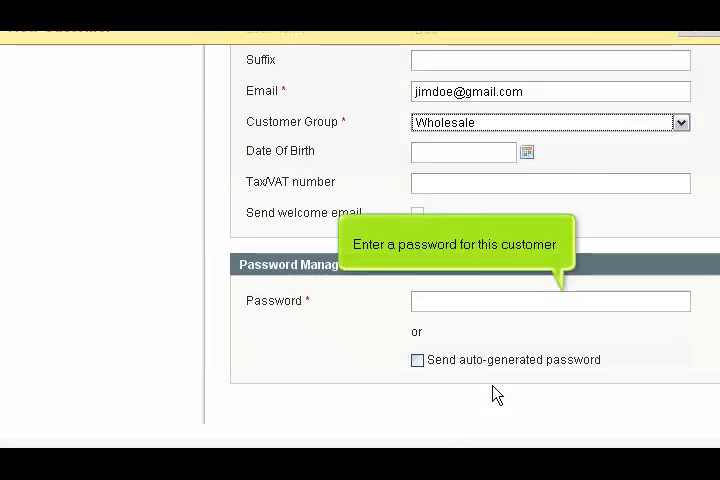
{"action": "mouse_move", "coordinate": [560, 332]}
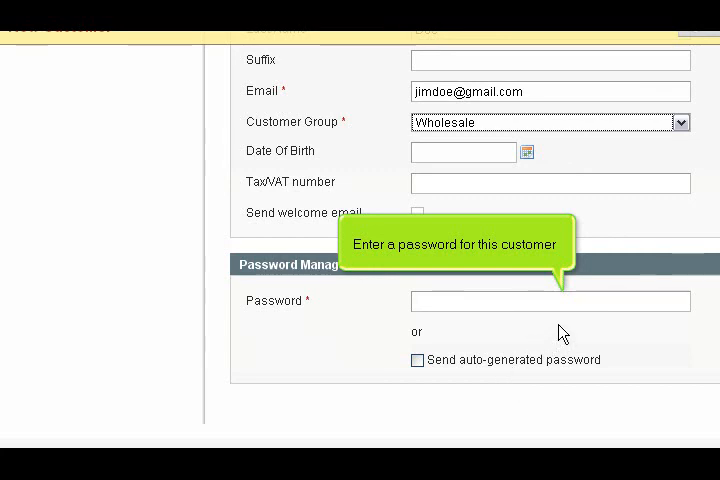
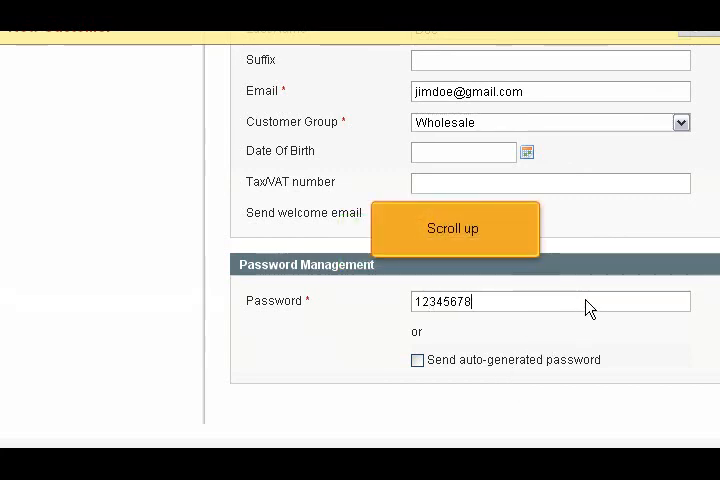
{"action": "scroll", "scroll_direction": "up", "scroll_amount": 3}
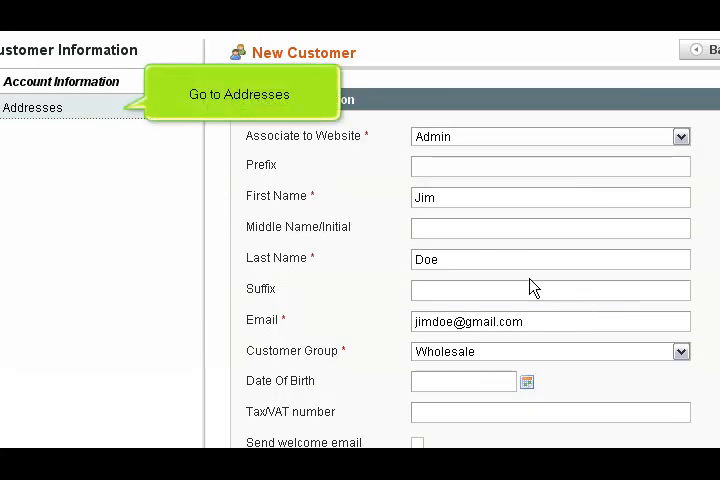
Add a new address for Jim Doe at 1234 Any St, Anytown
{"action": "left_click", "coordinate": [32, 108]}
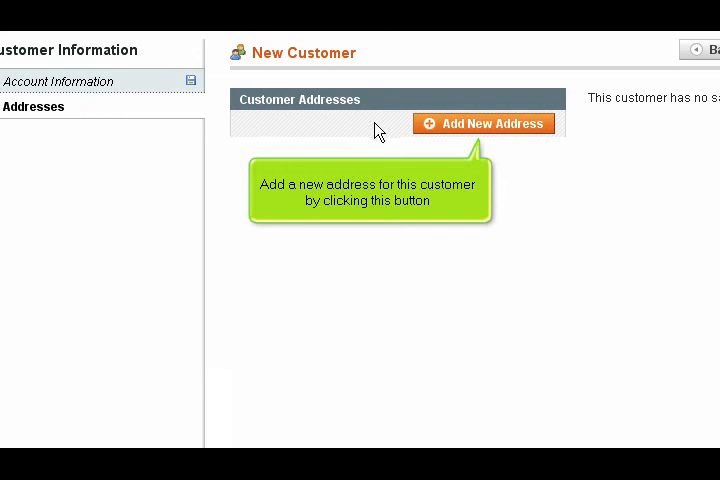
{"action": "left_click", "coordinate": [482, 122]}
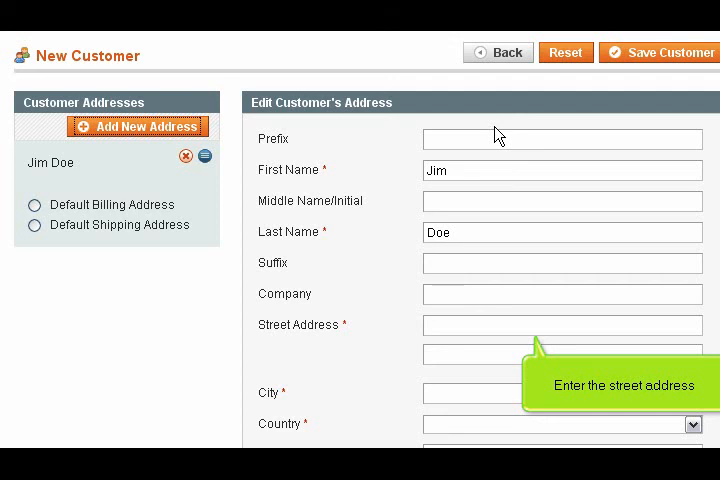
{"action": "left_click", "coordinate": [562, 324]}
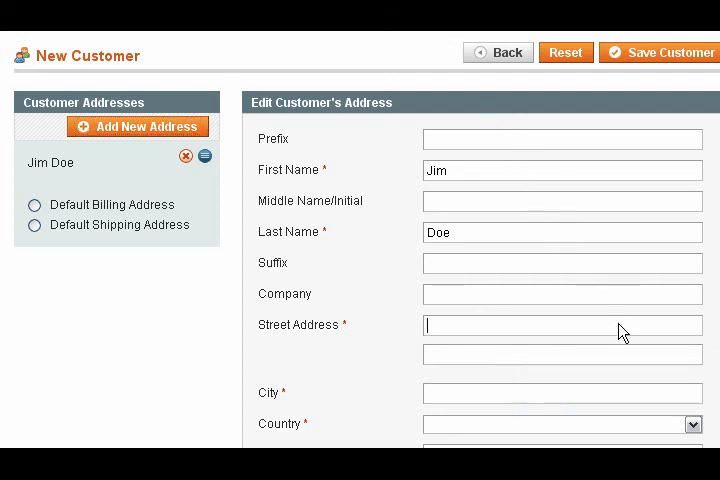
{"action": "type", "text": "1234 Any St"}
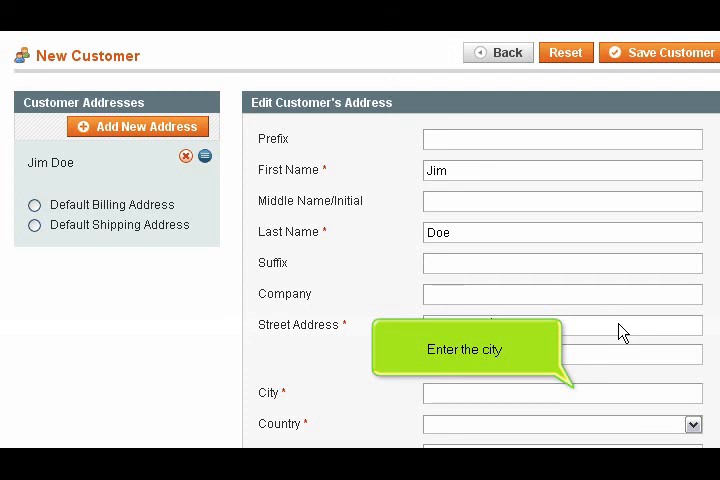
{"action": "type", "text": "Anytown"}
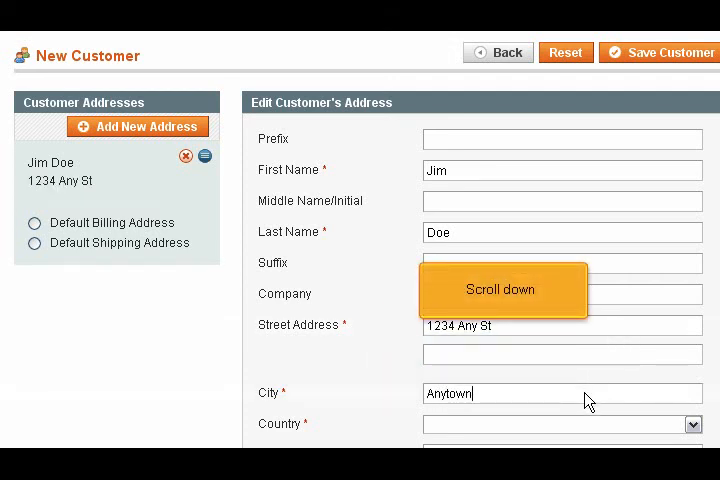
{"action": "scroll", "scroll_direction": "down", "scroll_amount": 3}
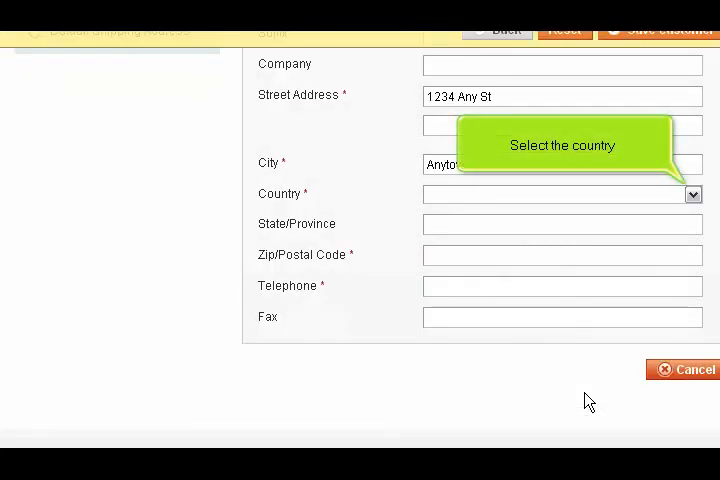
{"action": "left_click", "coordinate": [692, 194]}
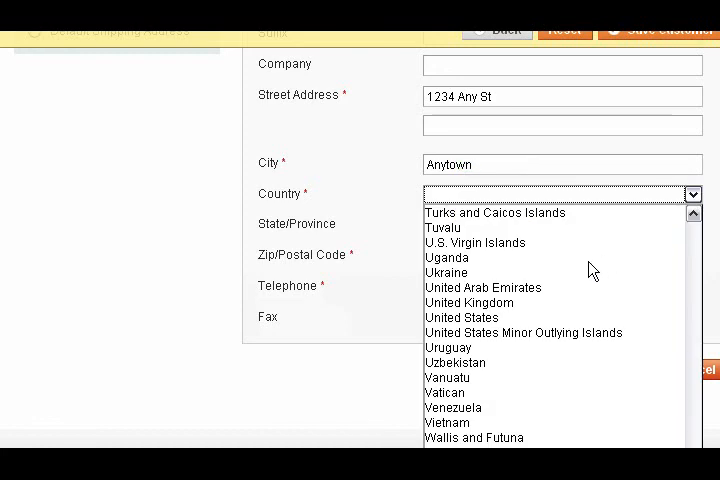
{"action": "left_click", "coordinate": [460, 316]}
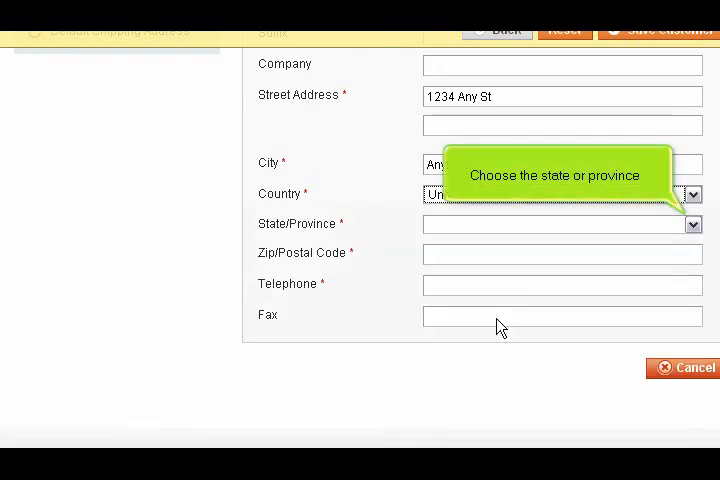
{"action": "mouse_move", "coordinate": [608, 276]}
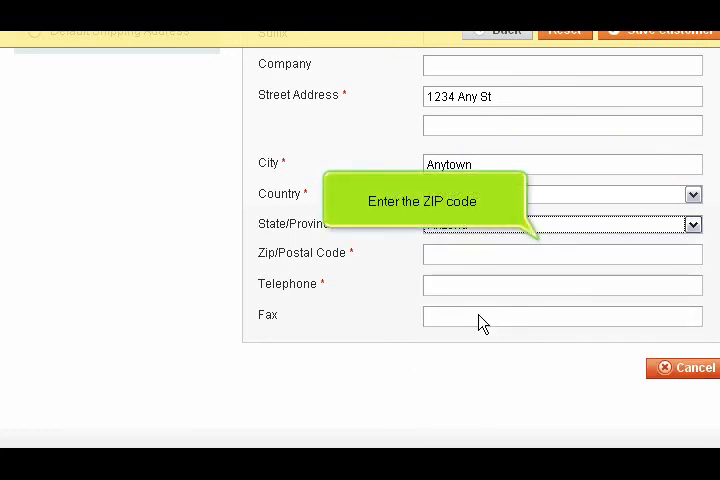
{"action": "type", "text": "12345"}
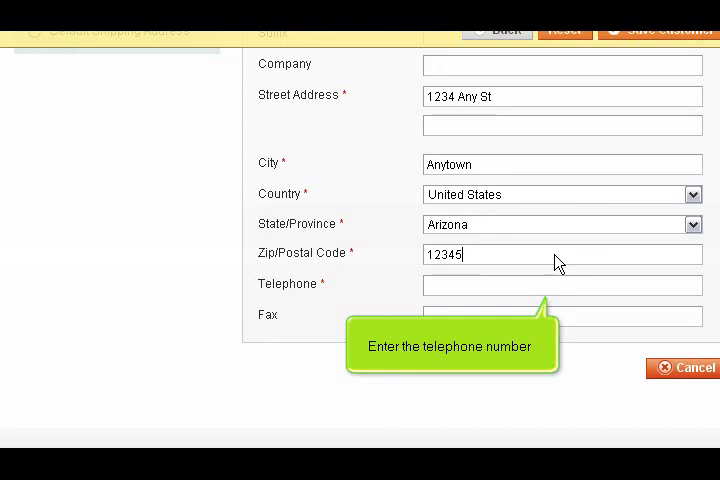
{"action": "type", "text": "123-456-7890"}
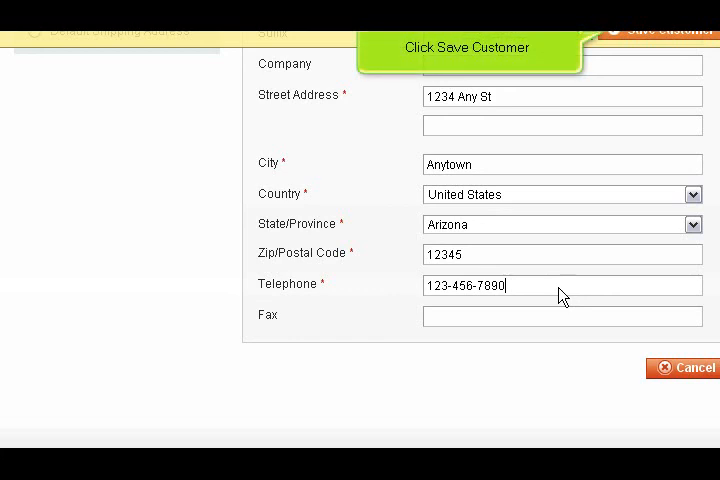
{"action": "mouse_move", "coordinate": [608, 192]}
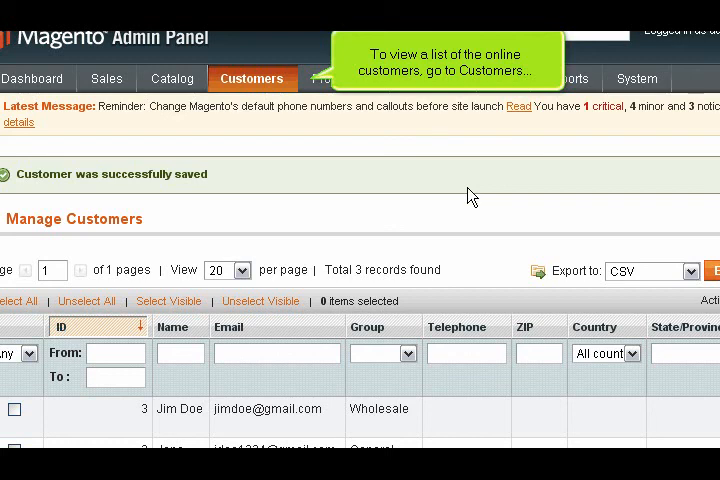
Go to Customers > Online Customers, showing John Doe online
{"action": "left_click", "coordinate": [252, 78]}
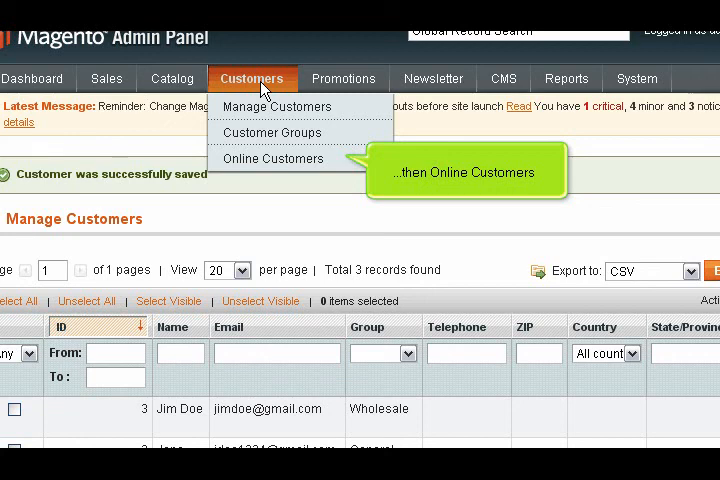
{"action": "left_click", "coordinate": [272, 158]}
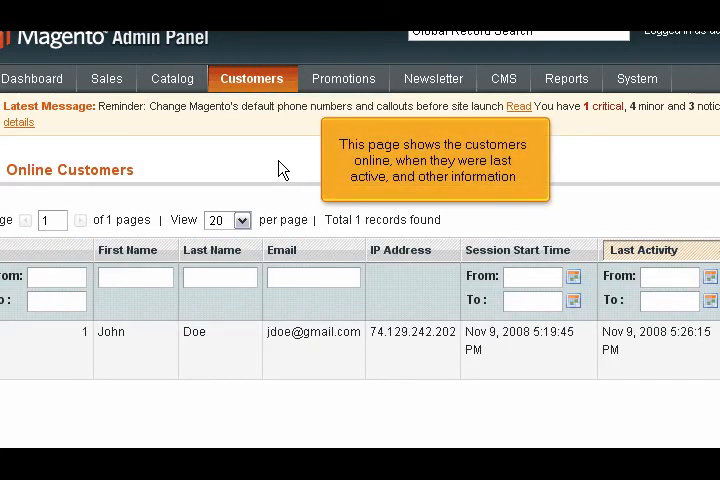